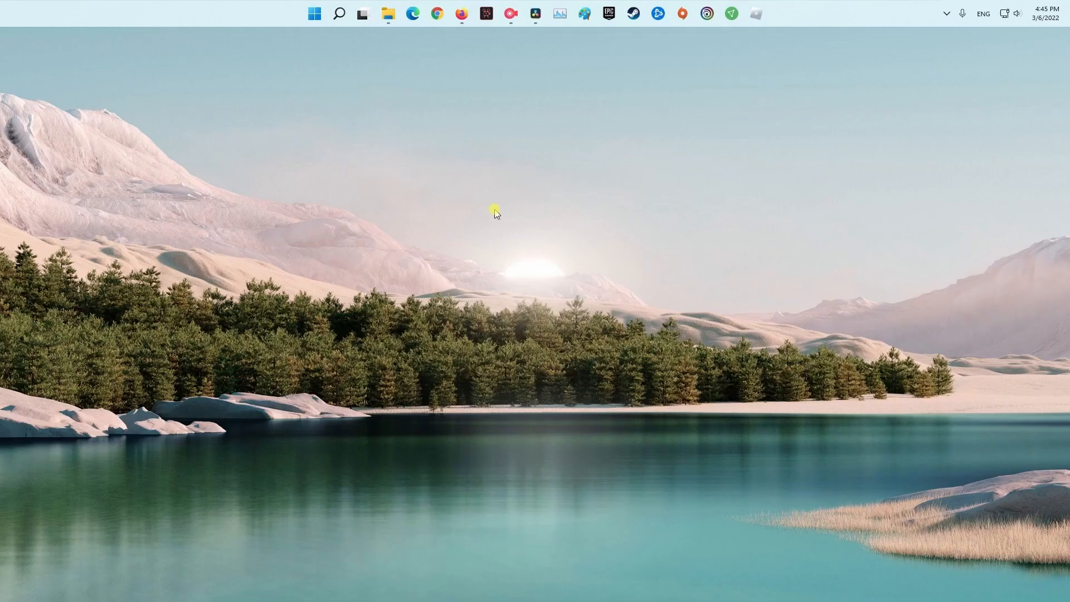
- Launch Command Prompt as administrator and run 'sfc /scannow' to repair system files
click(339, 13)
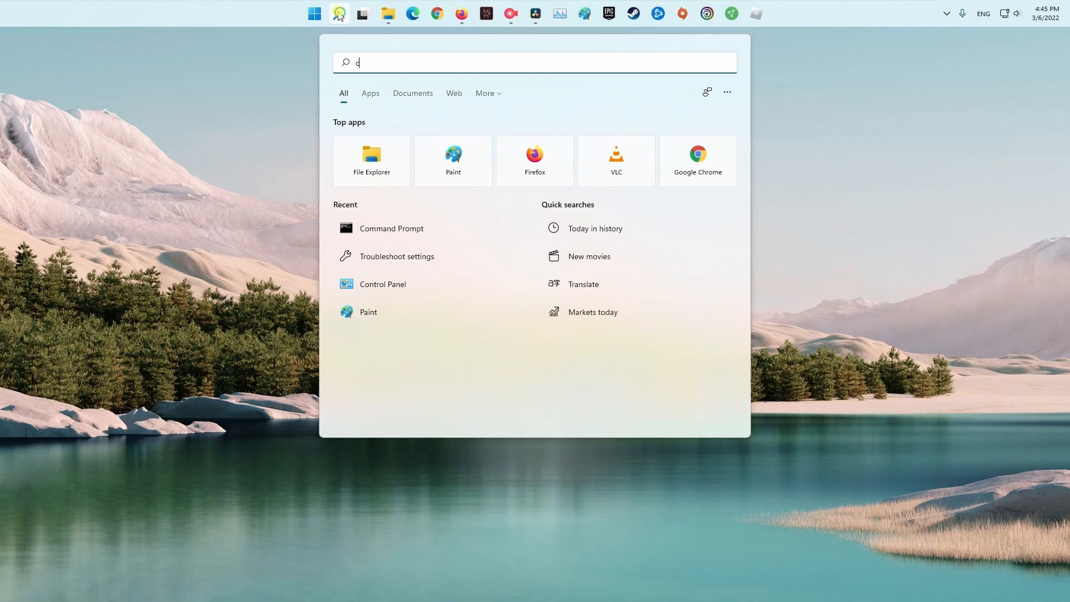
right_click(389, 153)
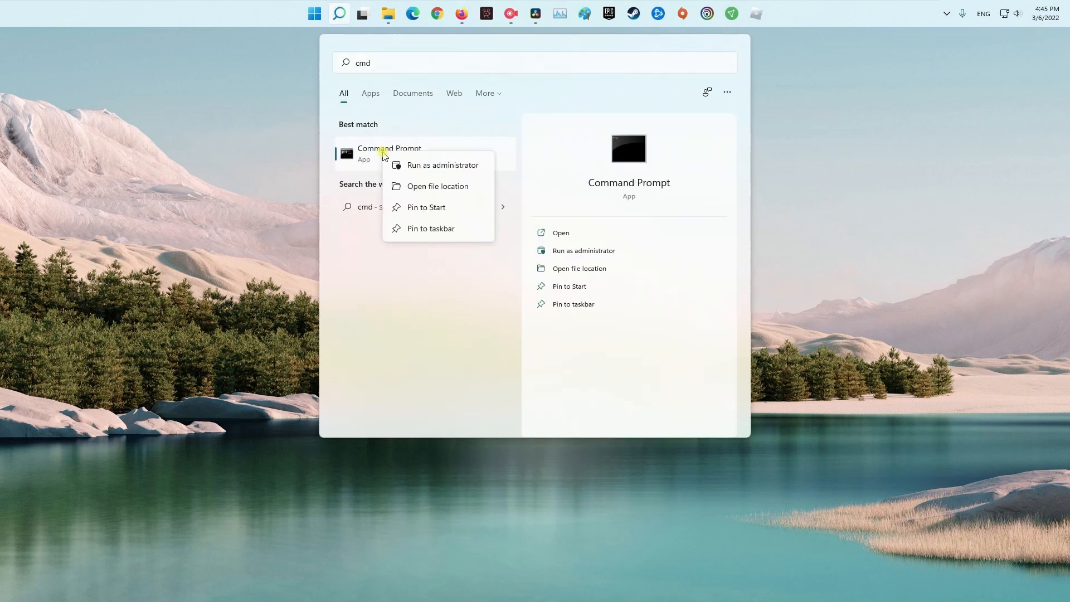
click(442, 165)
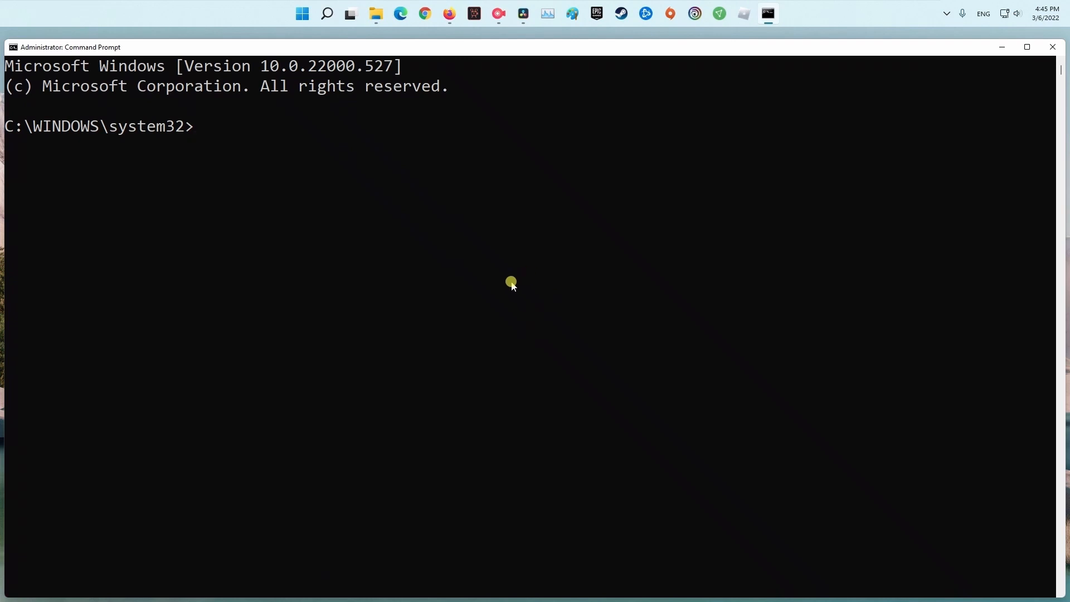
text(sfc /scannow)
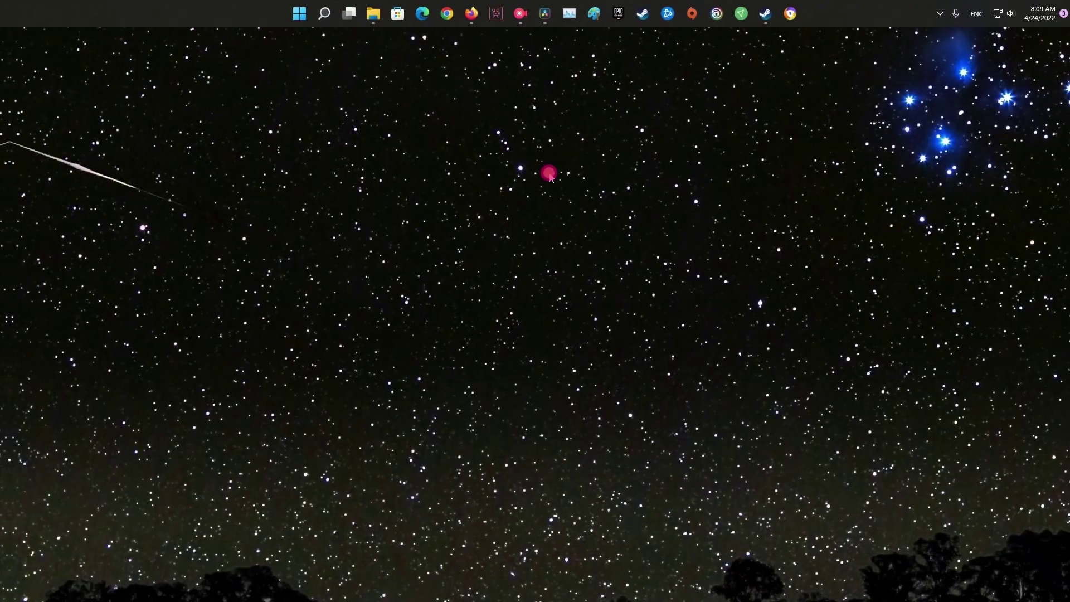
- From the Avast tray icon, disable all shields until the next restart
click(930, 13)
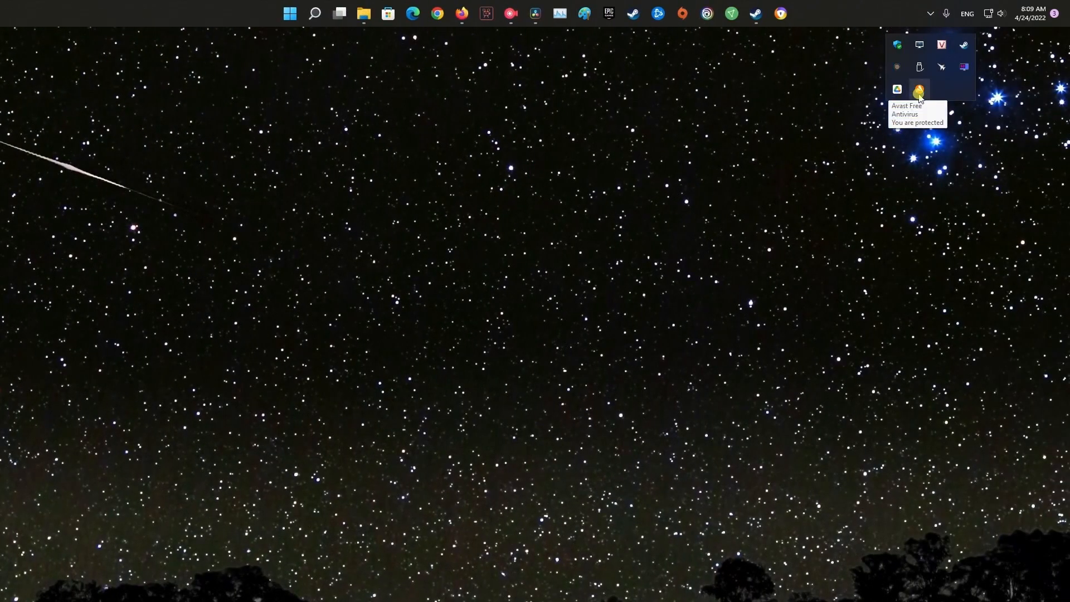
right_click(919, 89)
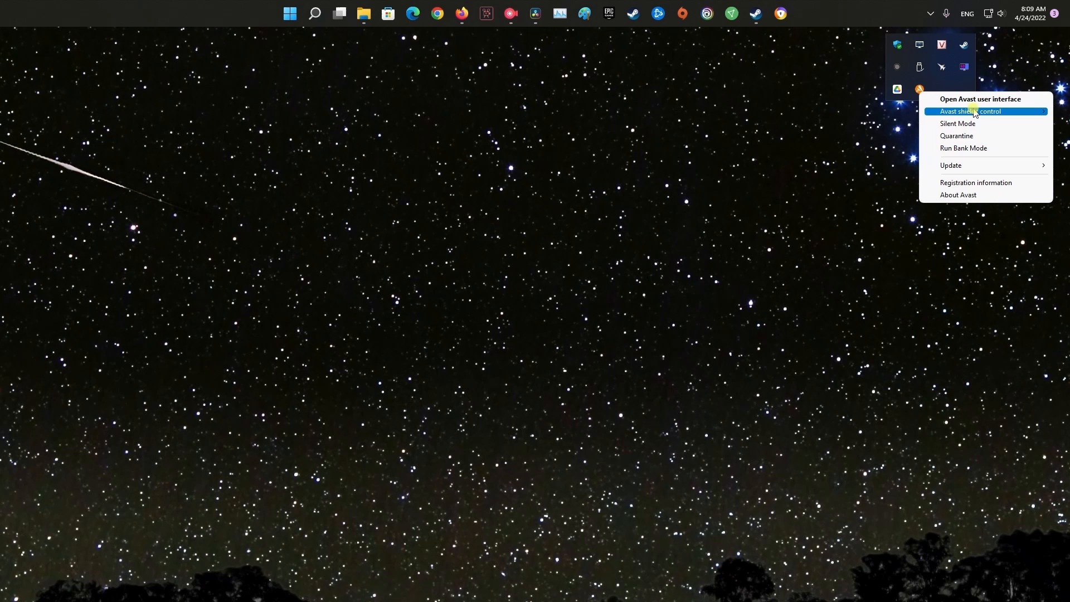
mouse_move(970, 112)
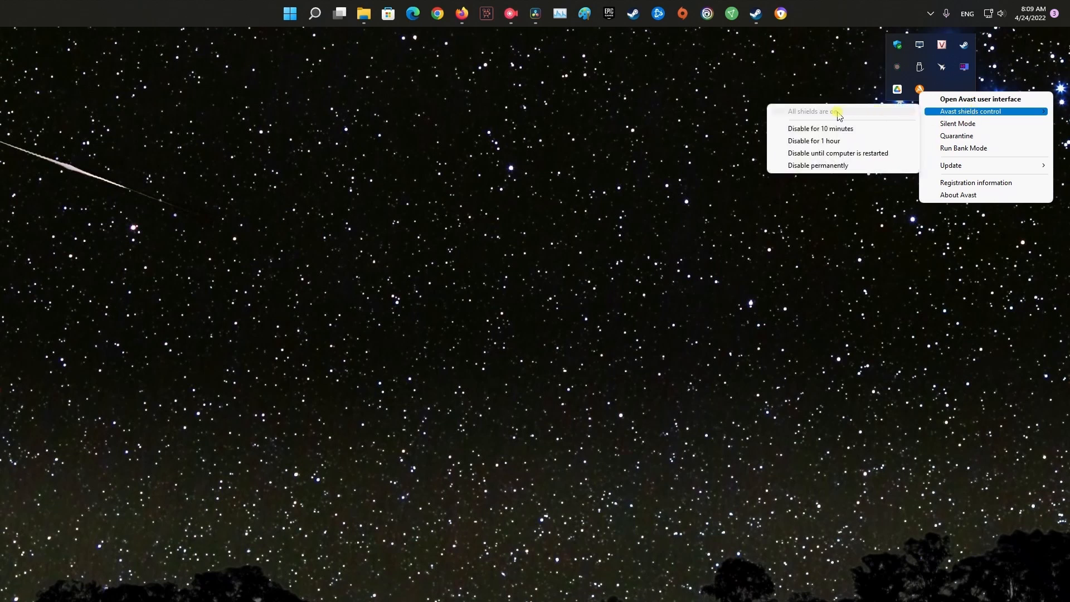
mouse_move(813, 140)
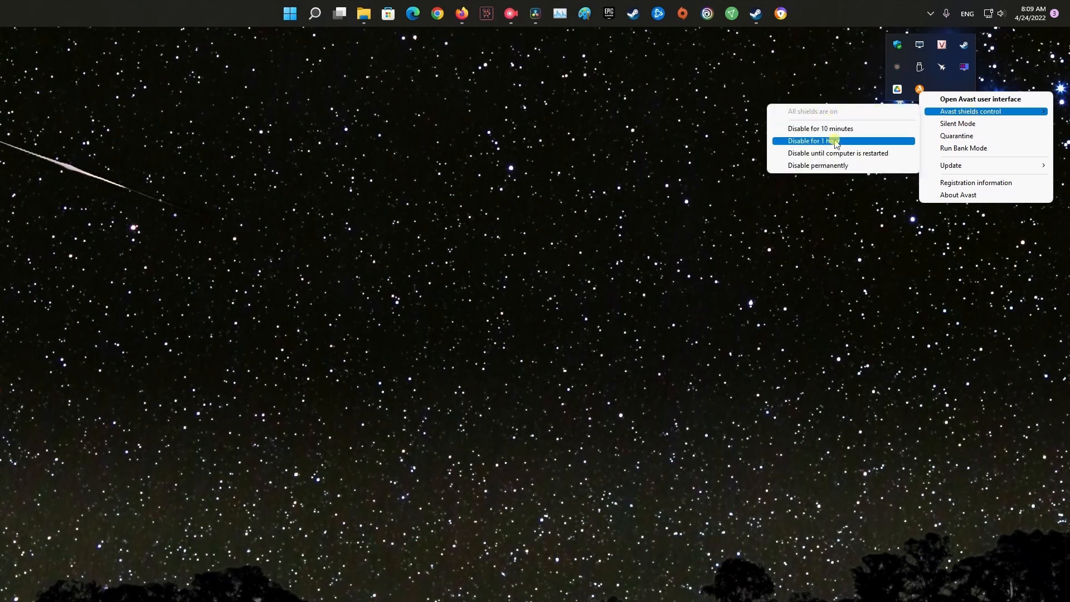
mouse_move(822, 165)
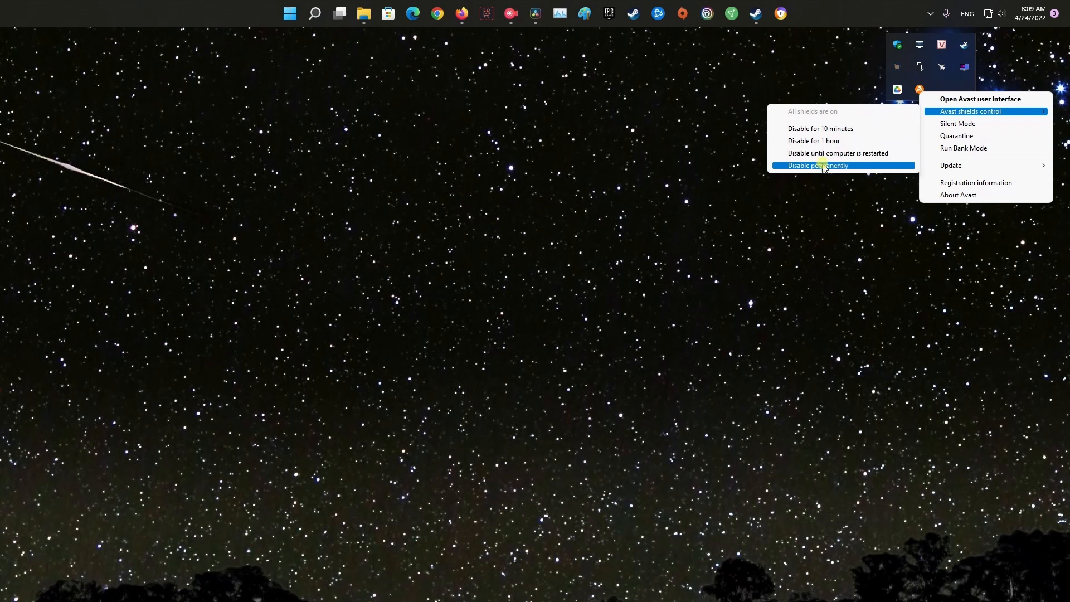
mouse_move(837, 153)
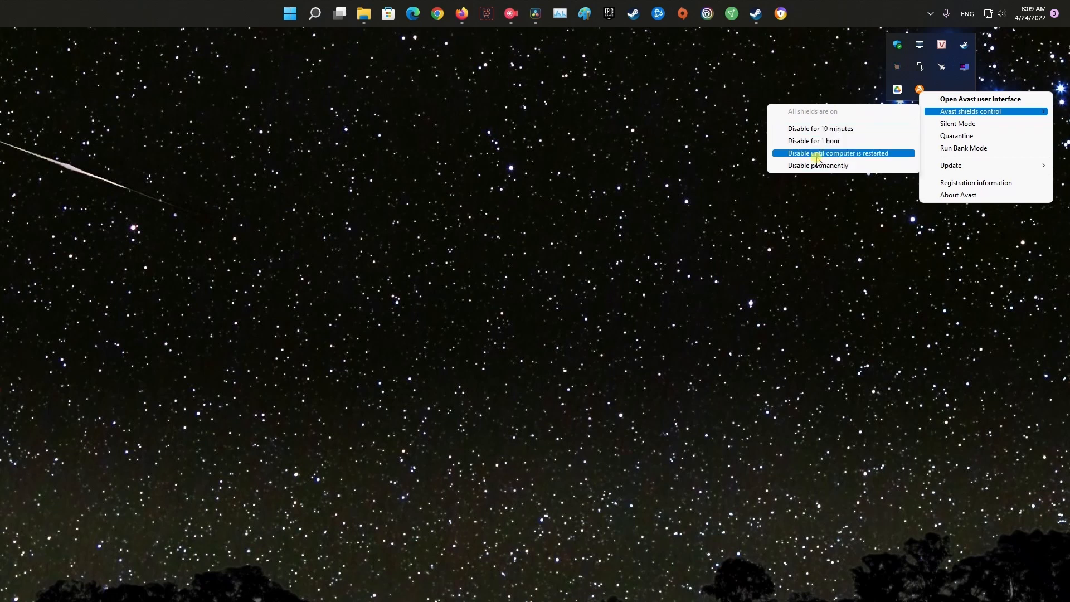
click(818, 165)
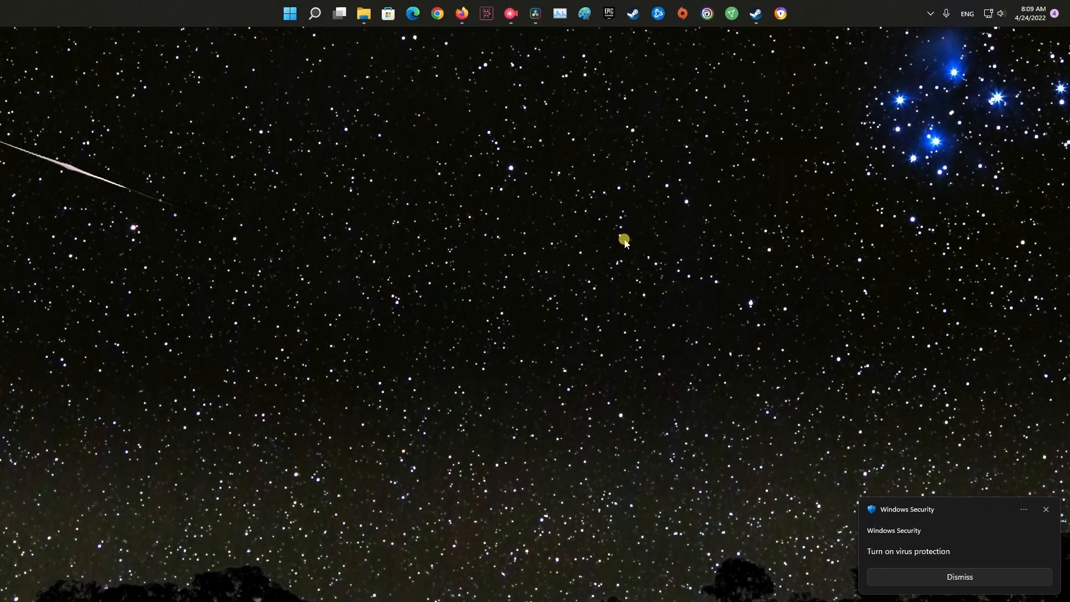
click(929, 14)
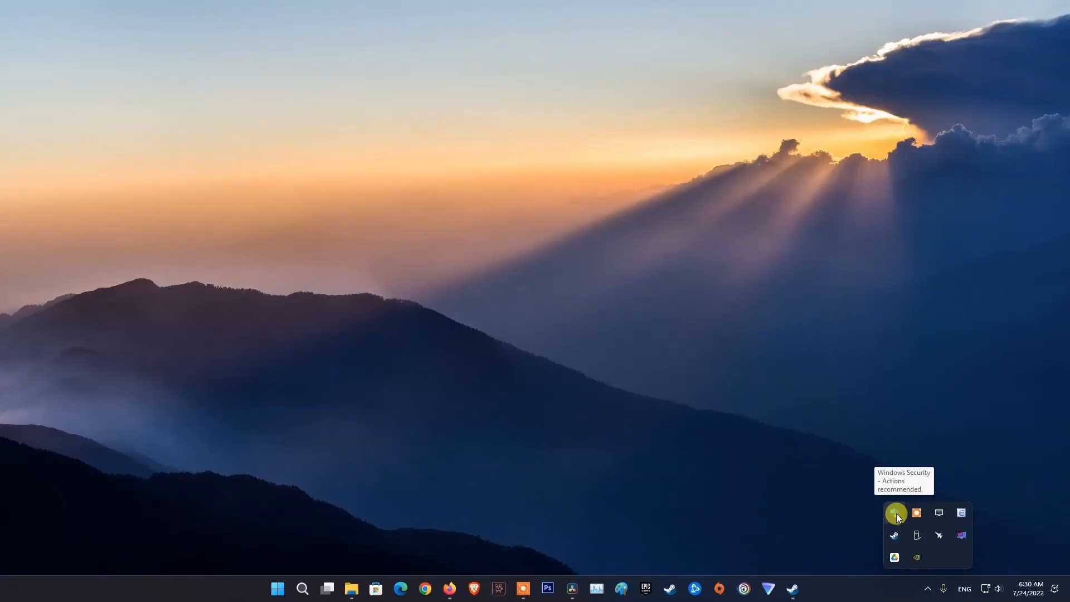
- Reach the Microsoft Defender exclusions list under Virus & threat protection settings
click(896, 512)
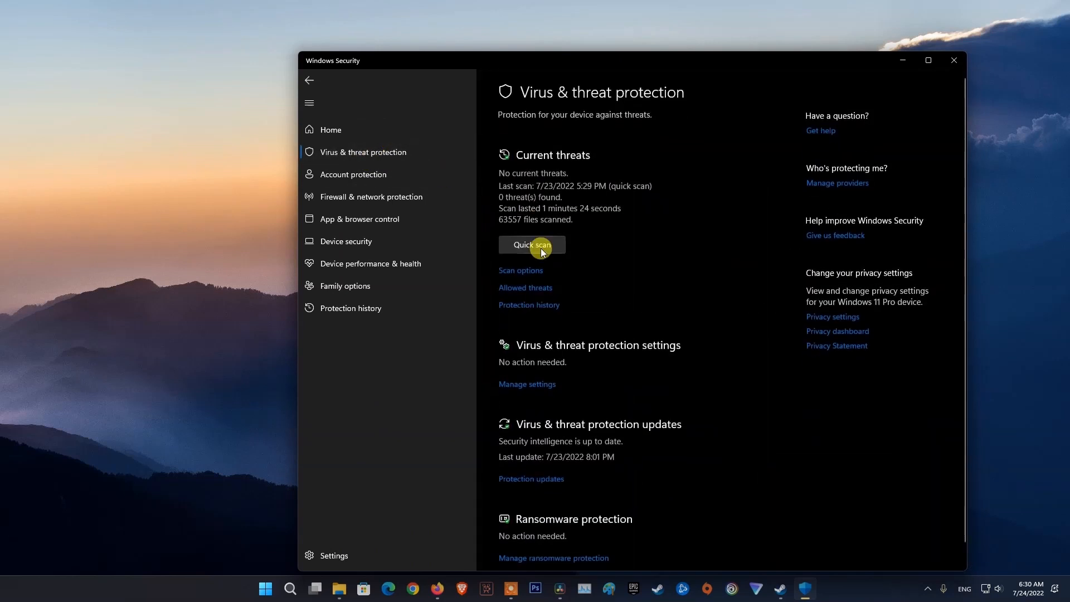
scroll(down, 3)
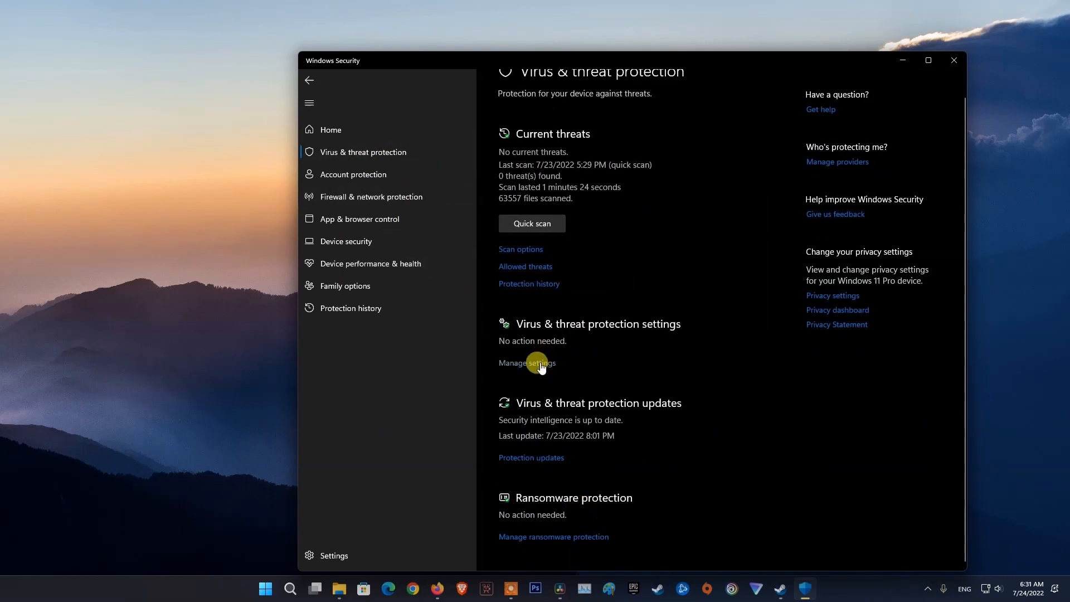
click(526, 362)
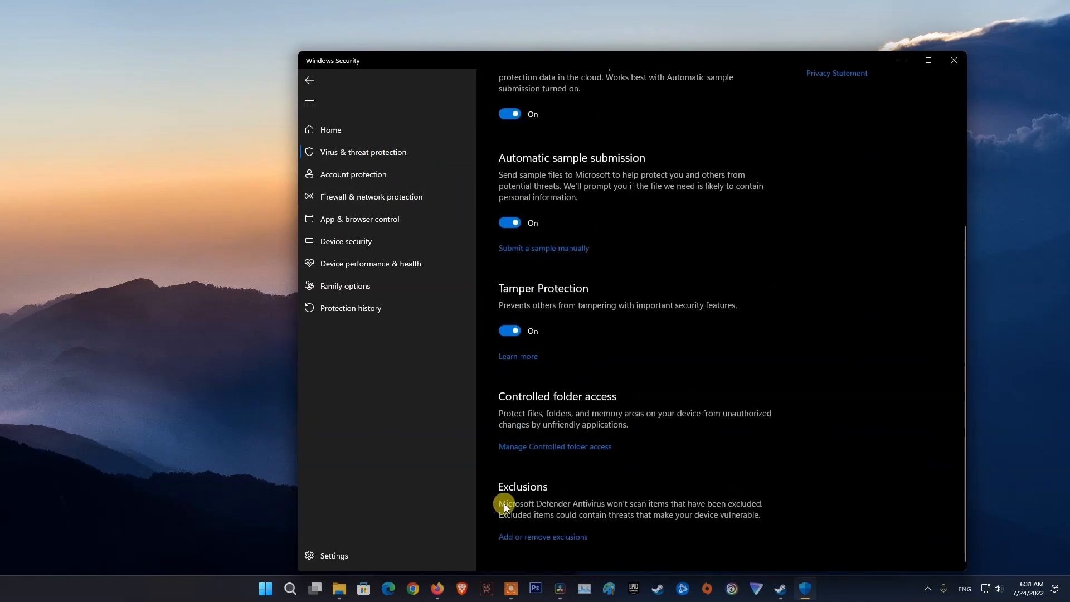
click(541, 537)
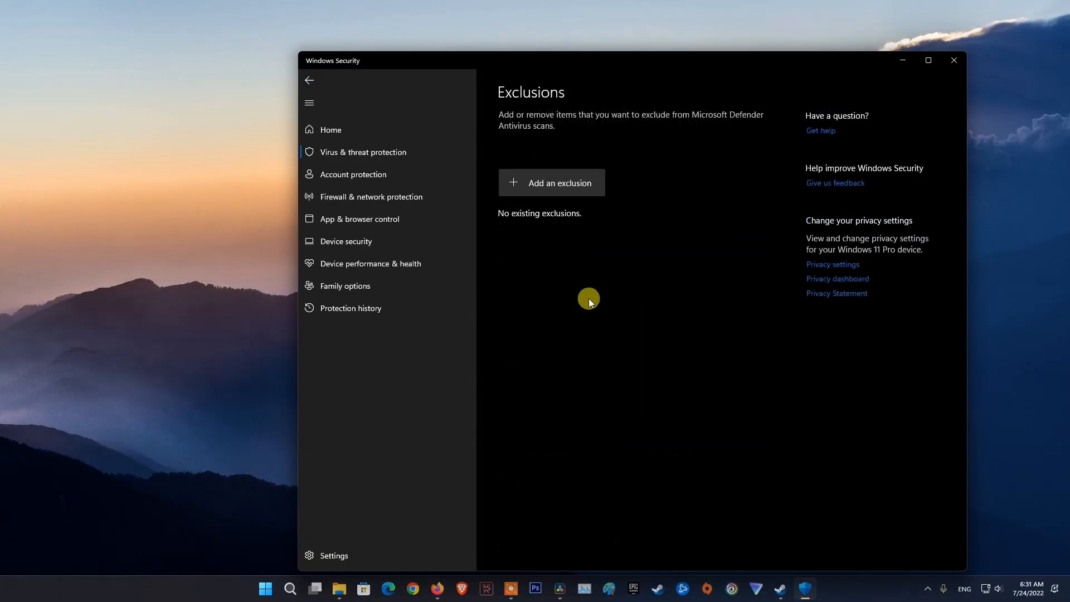
- Add a folder exclusion and select the MultiVersus game folder
click(558, 181)
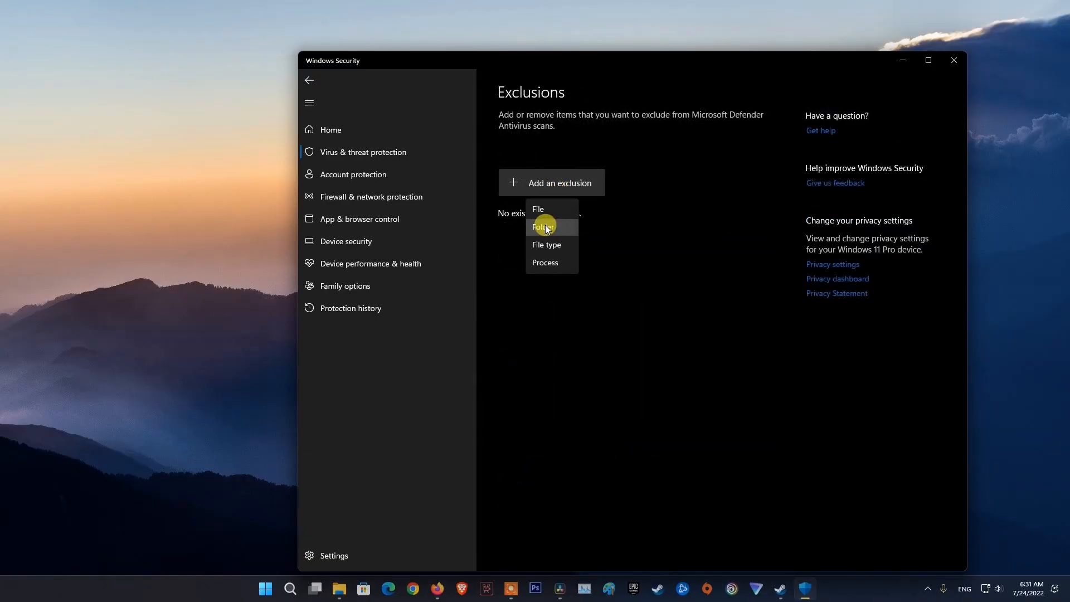
click(544, 226)
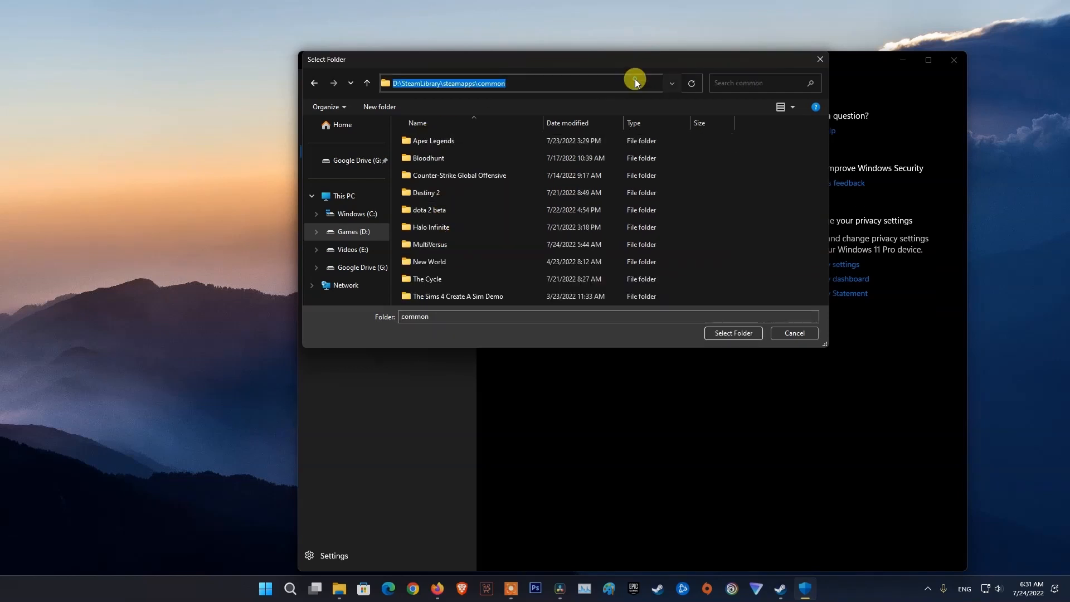
click(428, 244)
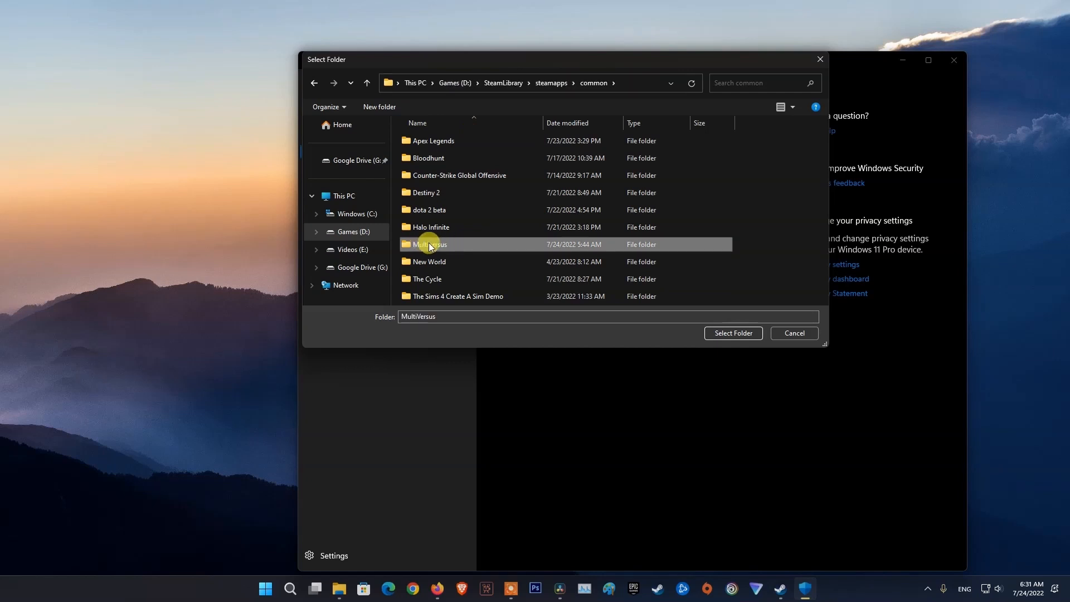
click(732, 333)
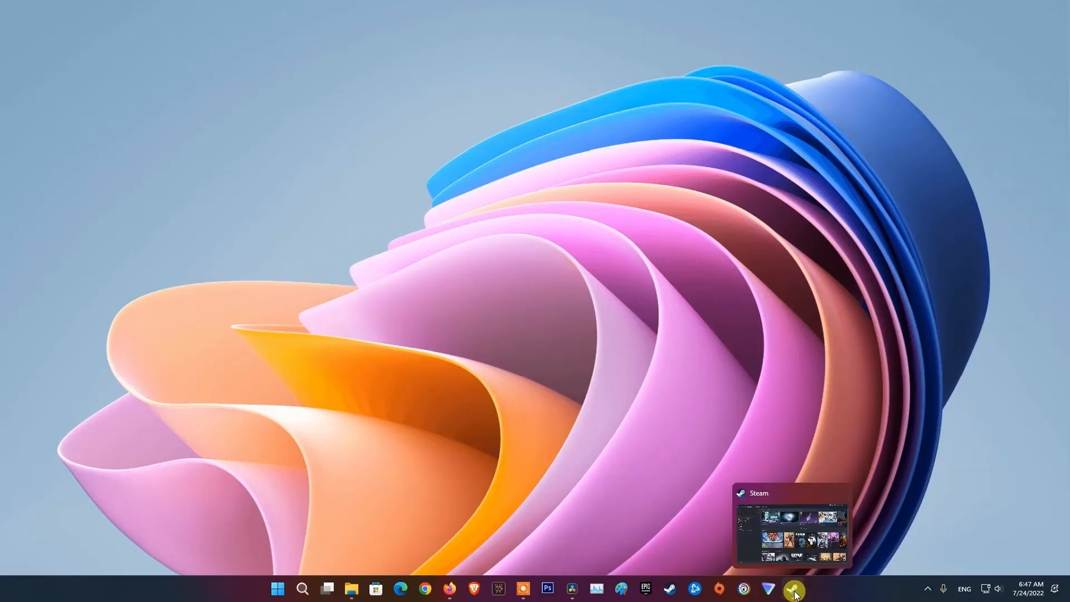
- In MultiVersus Properties > Local Files, start 'Verify integrity of game files'
click(792, 588)
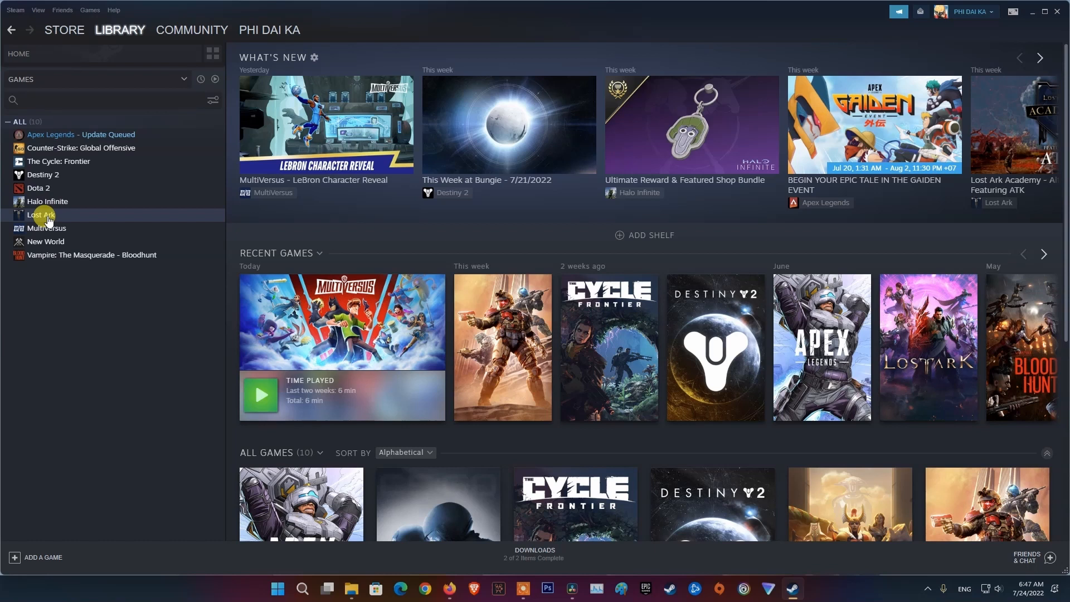
right_click(46, 227)
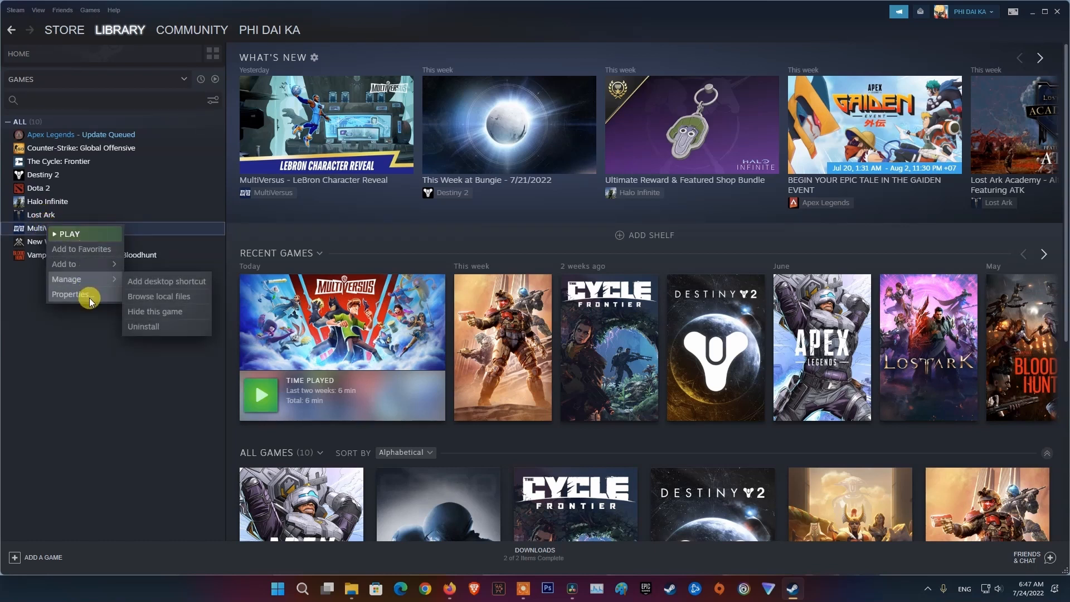
click(69, 294)
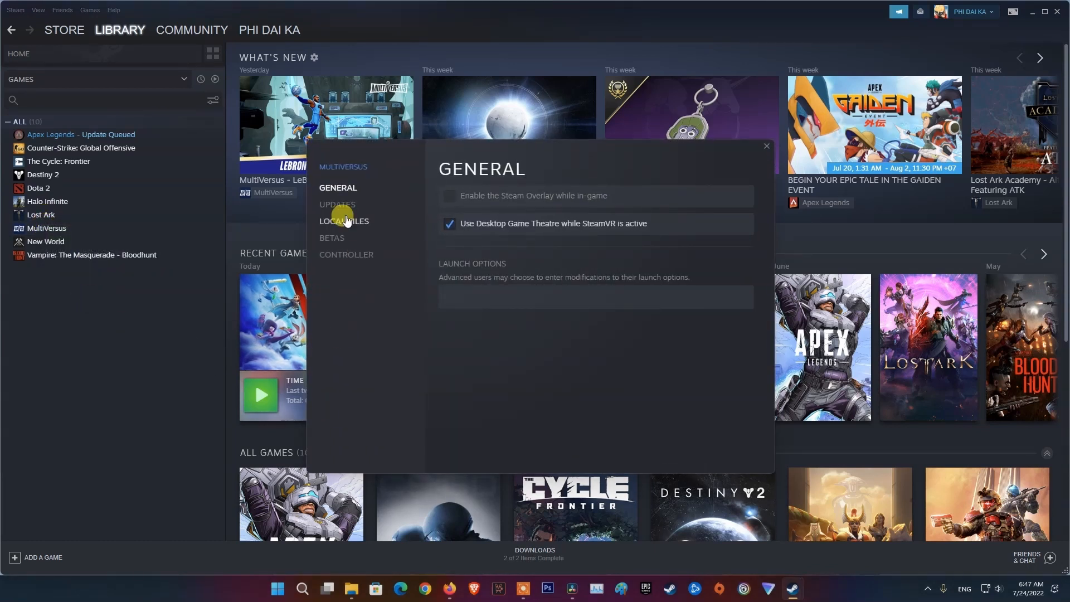
click(344, 220)
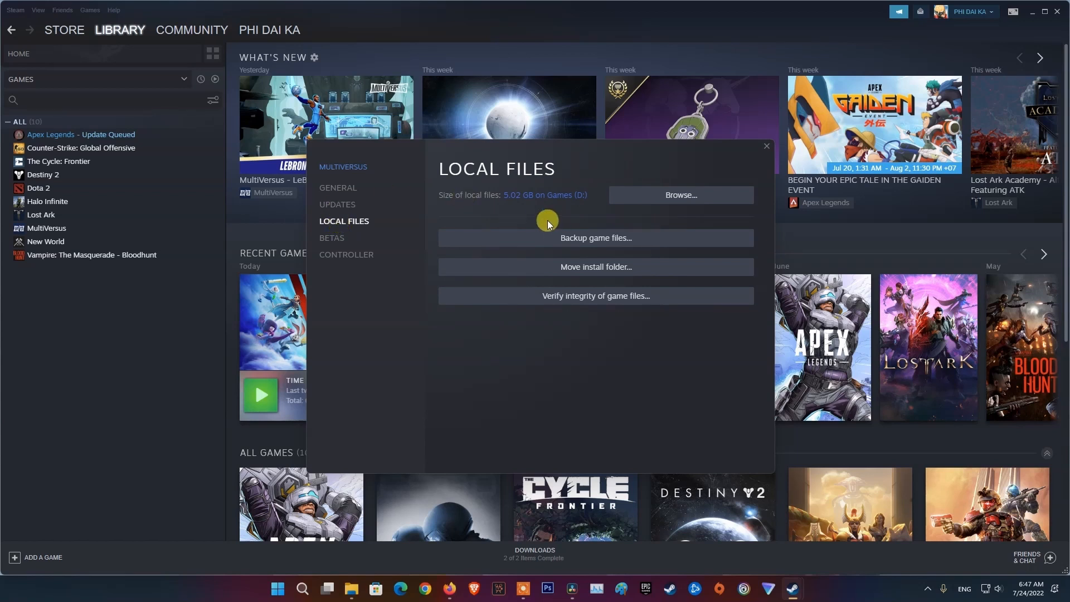
mouse_move(612, 298)
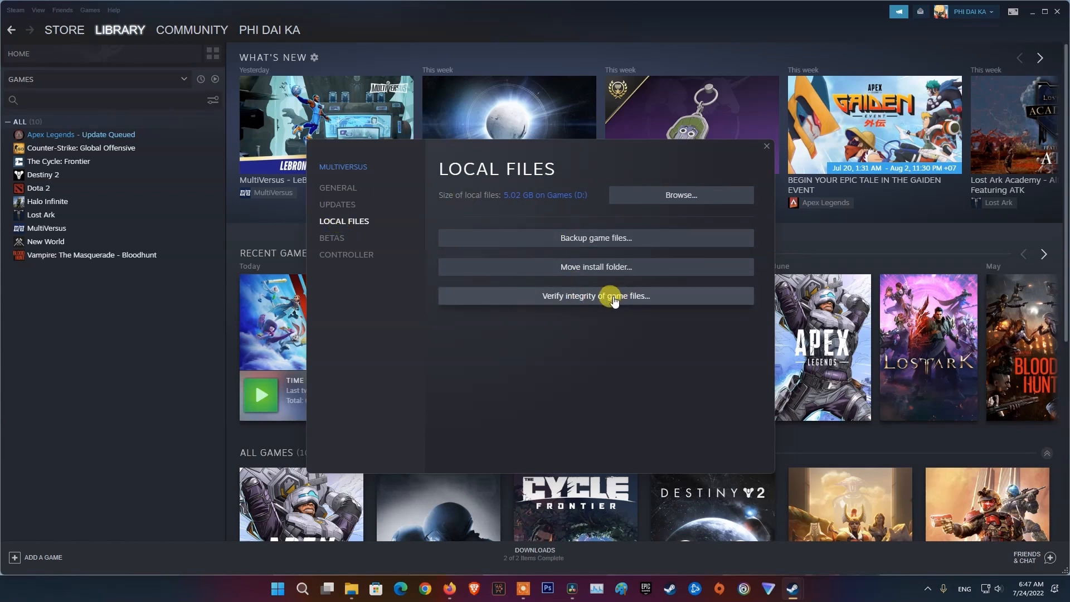
click(595, 295)
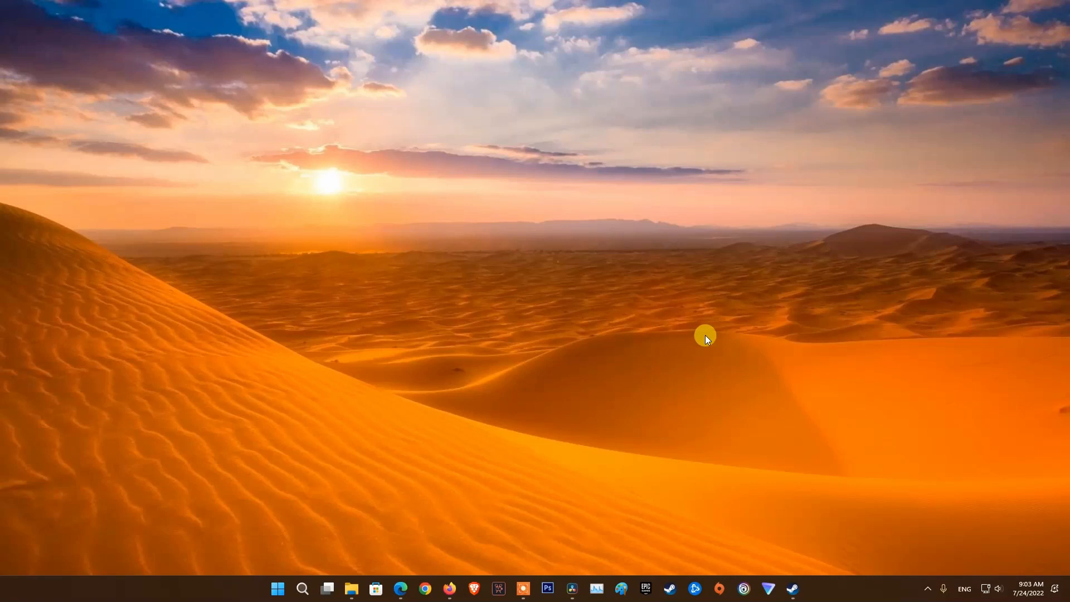
- Reach Control Panel's 'Uninstall a program' list from Windows search
text(co)
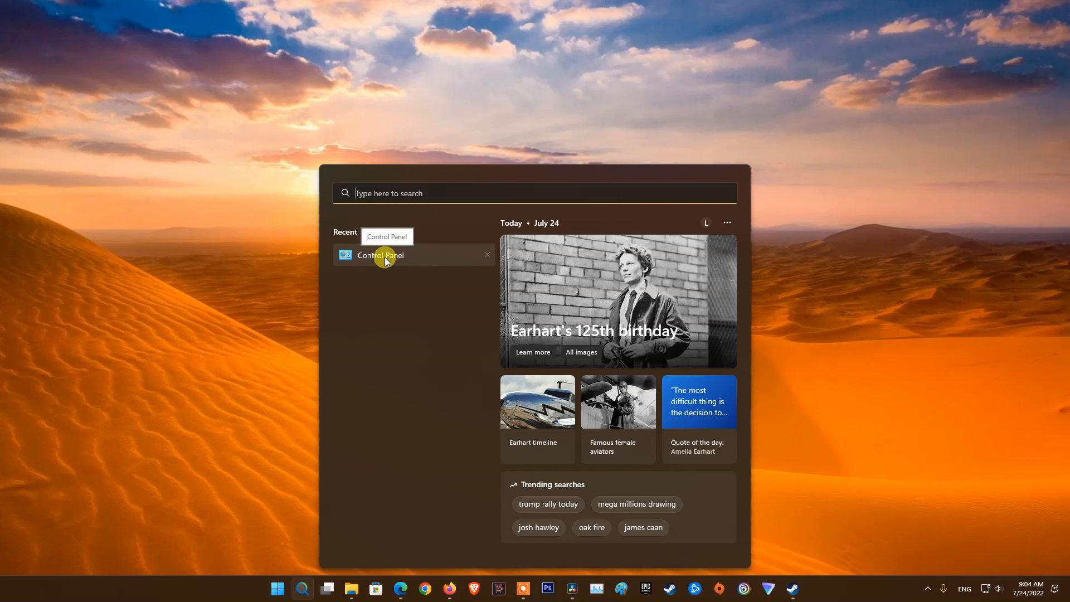
click(380, 255)
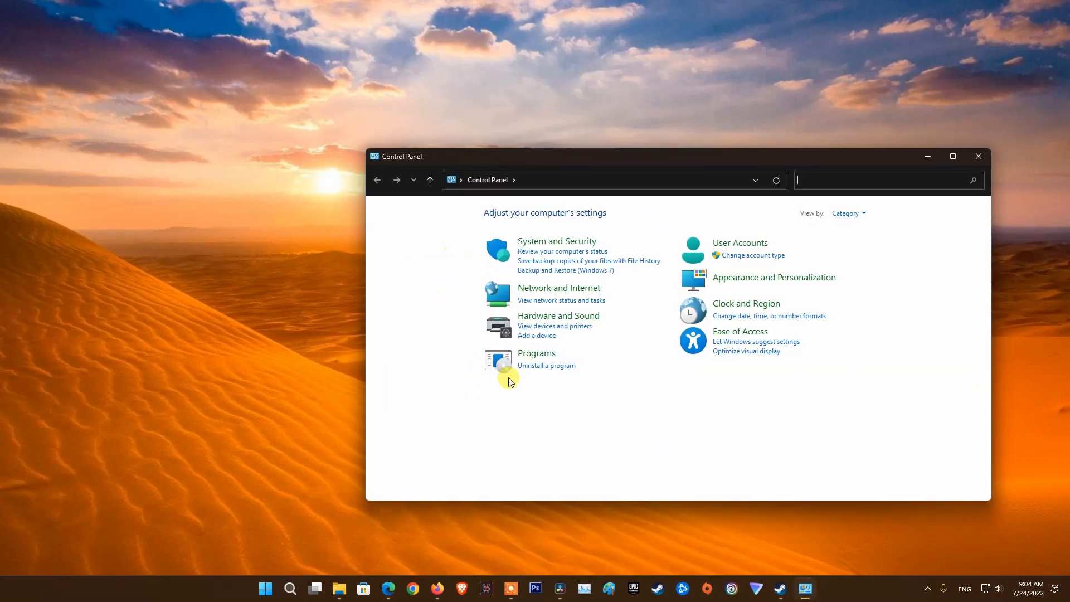
click(546, 365)
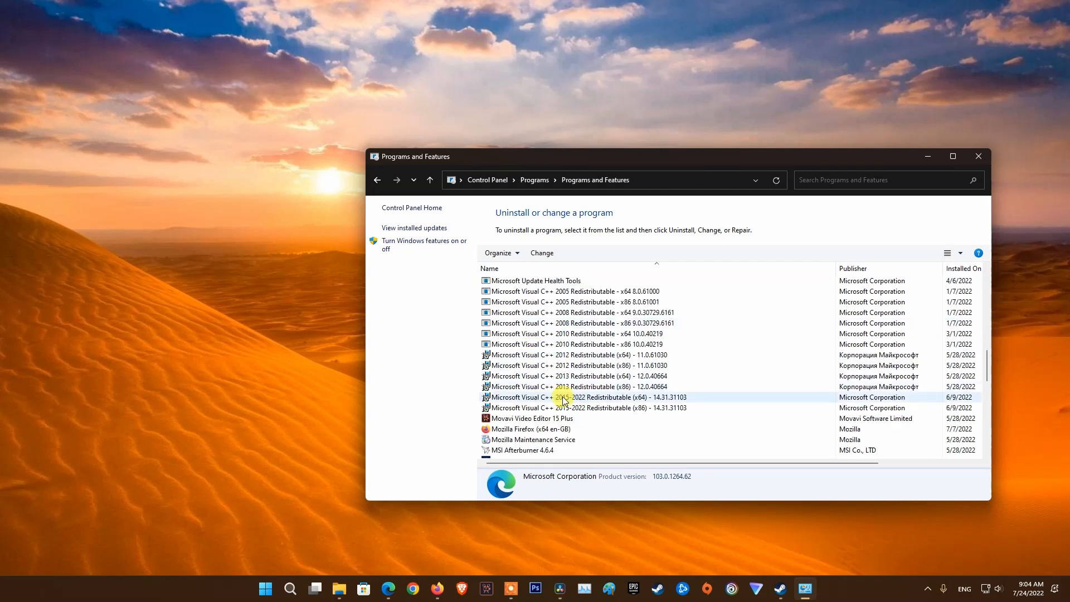
- Uninstall the Visual C++ Redistributable 2015-2022, 2013, 2010 and 2008 packages, then close the list
right_click(583, 408)
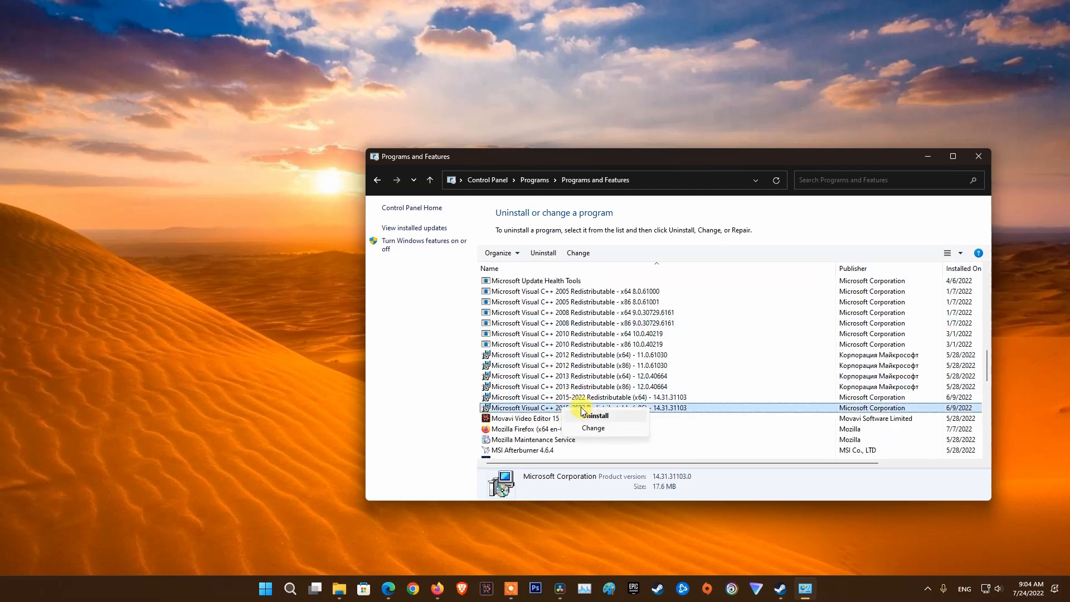
click(560, 387)
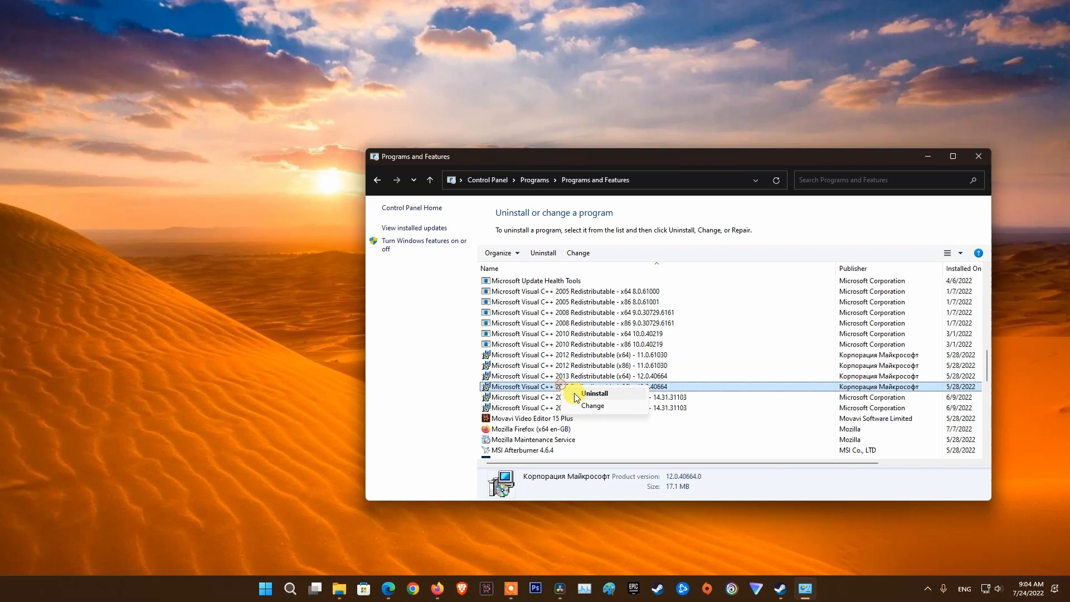
click(566, 375)
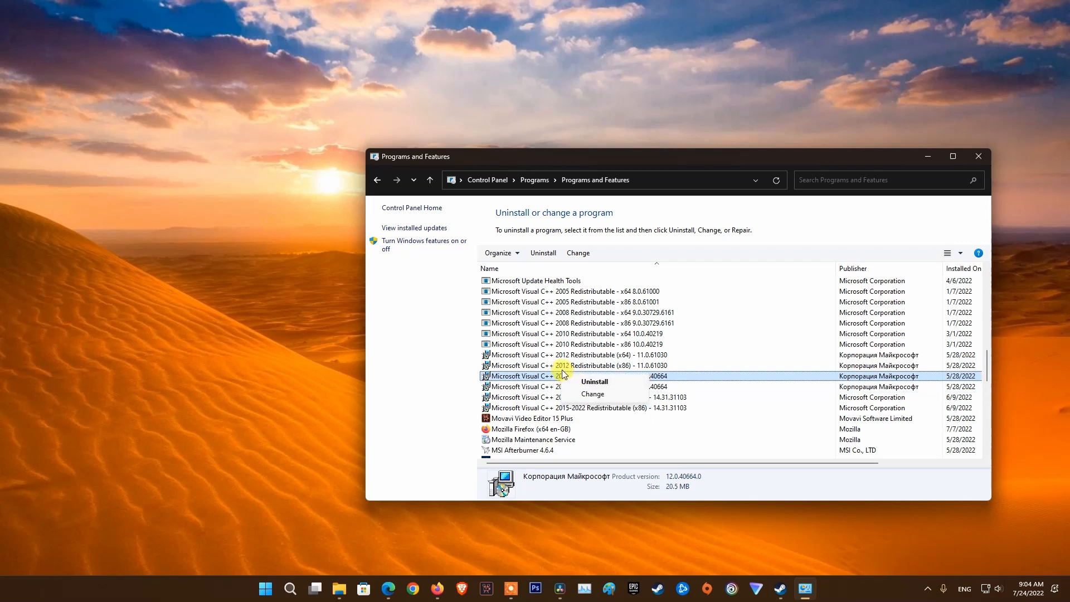
click(559, 344)
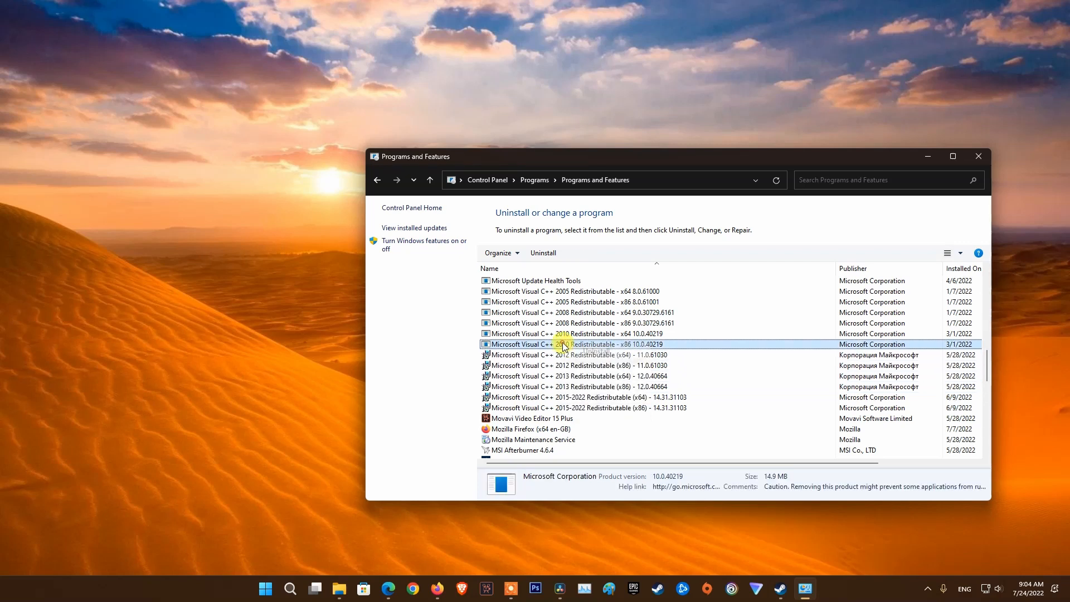
click(559, 333)
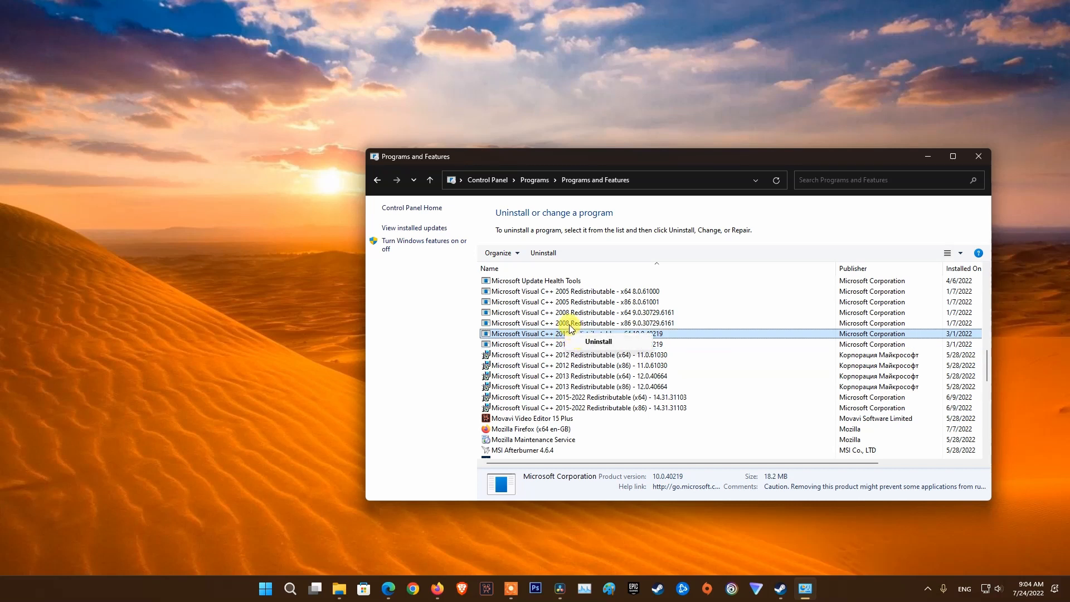
click(579, 312)
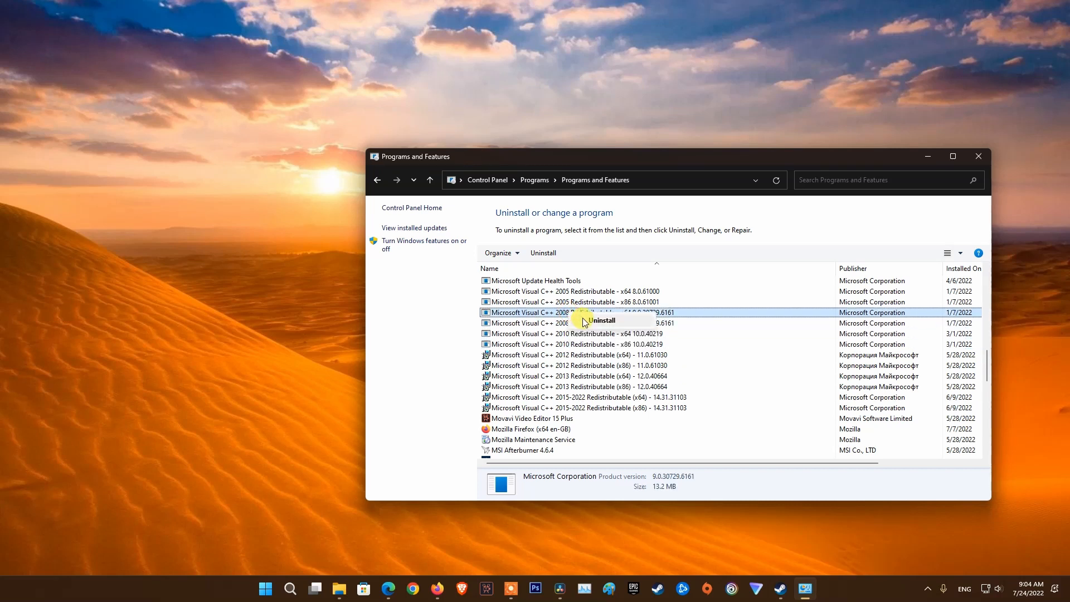
click(566, 291)
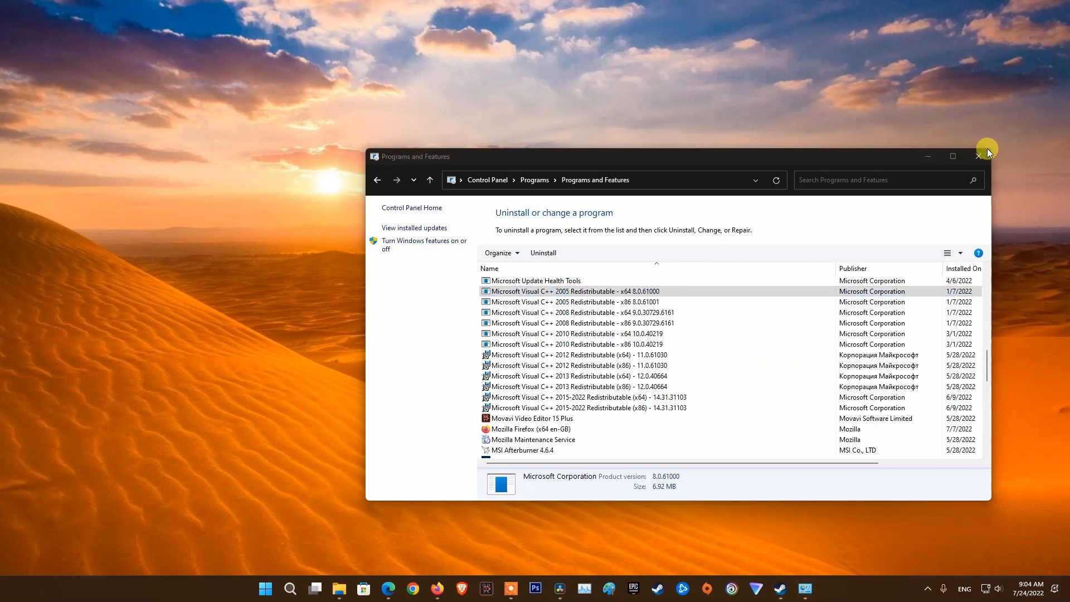
click(265, 587)
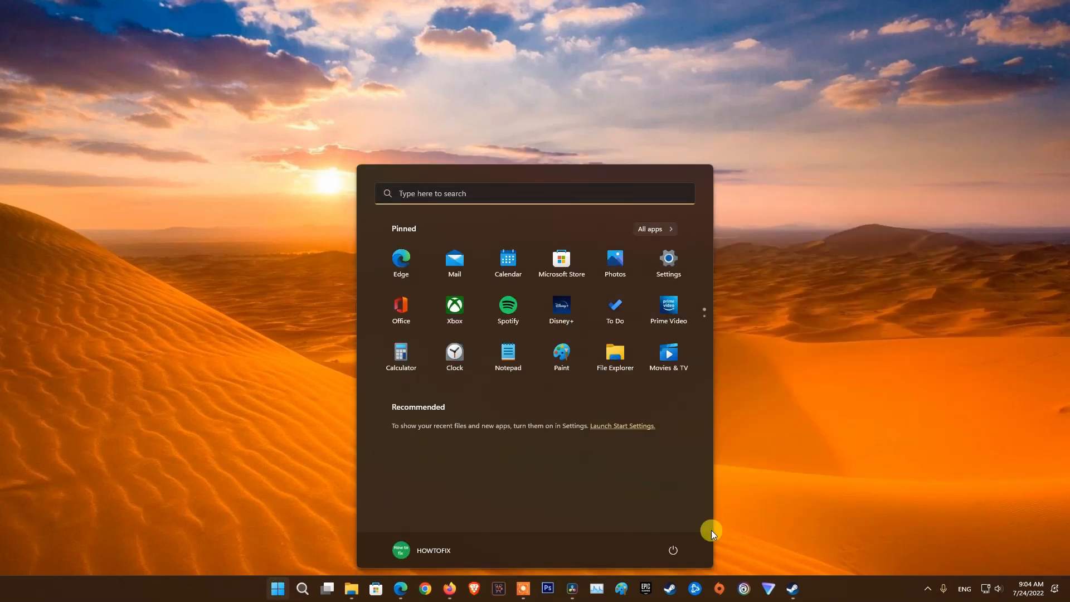
- Show the Visual C++ Redistributable downloads in Edge and confirm a 64-bit x64 system in About
click(672, 549)
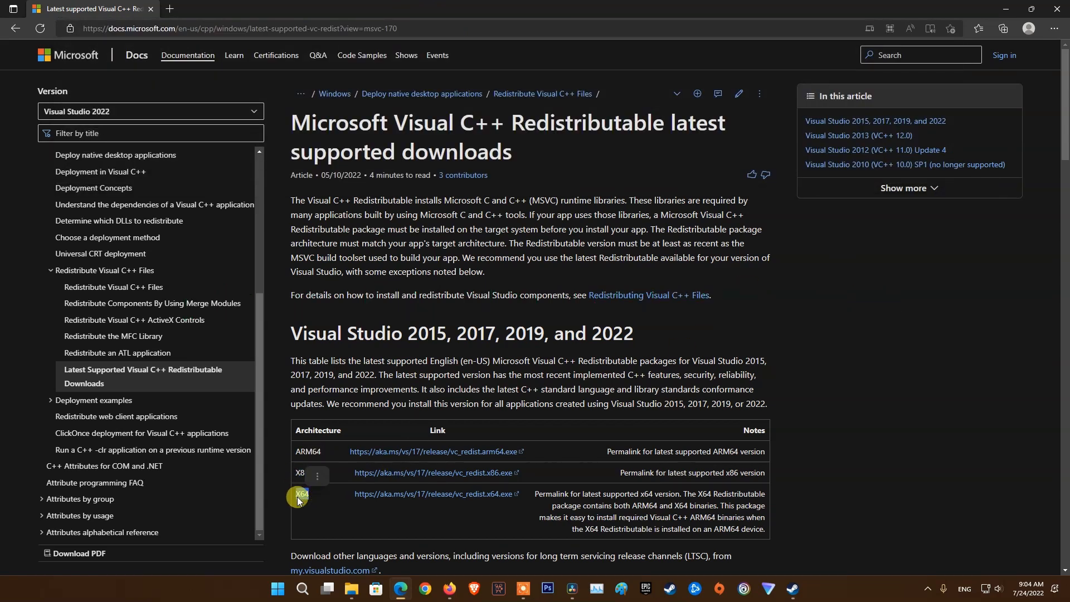
click(277, 587)
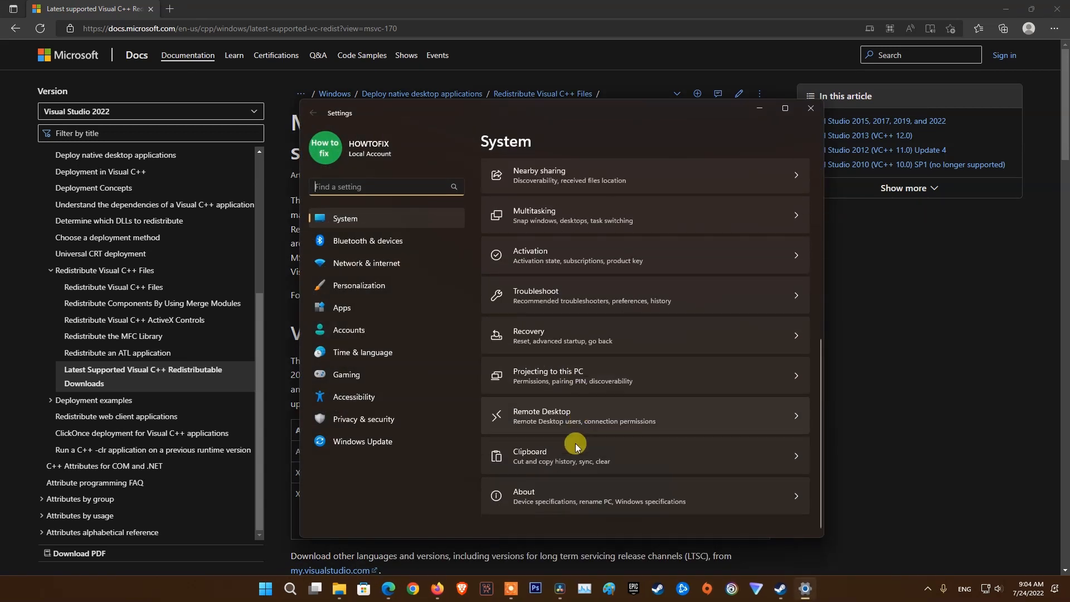
click(524, 495)
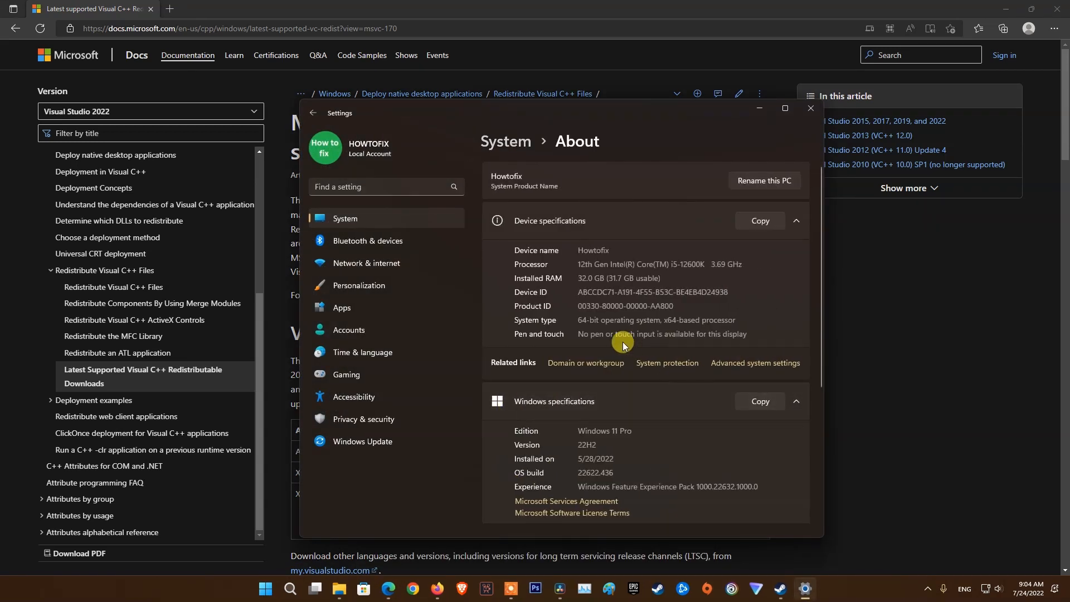
double_click(655, 320)
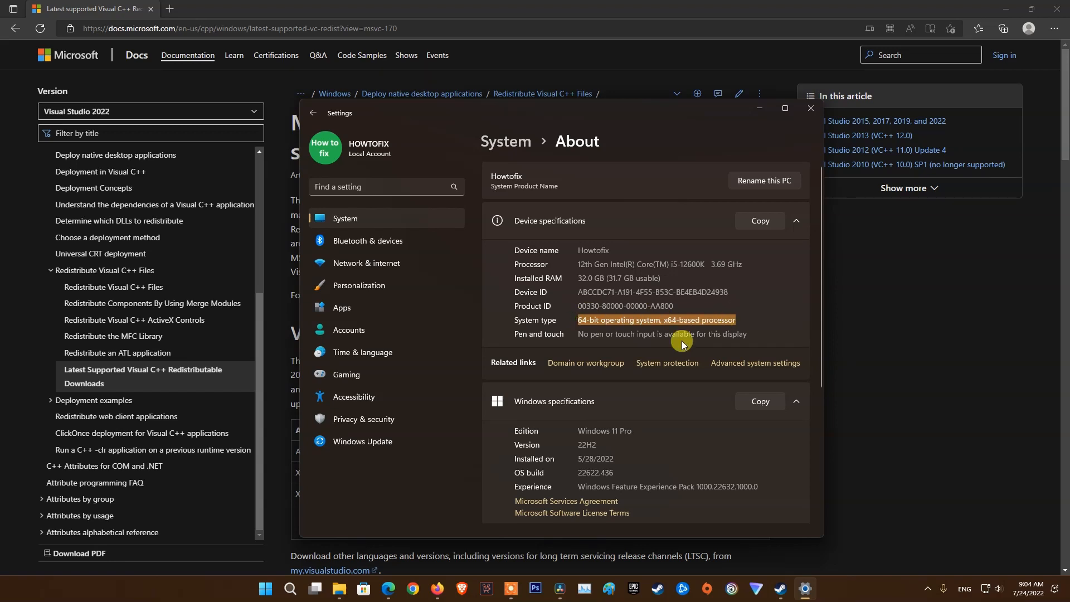
click(809, 108)
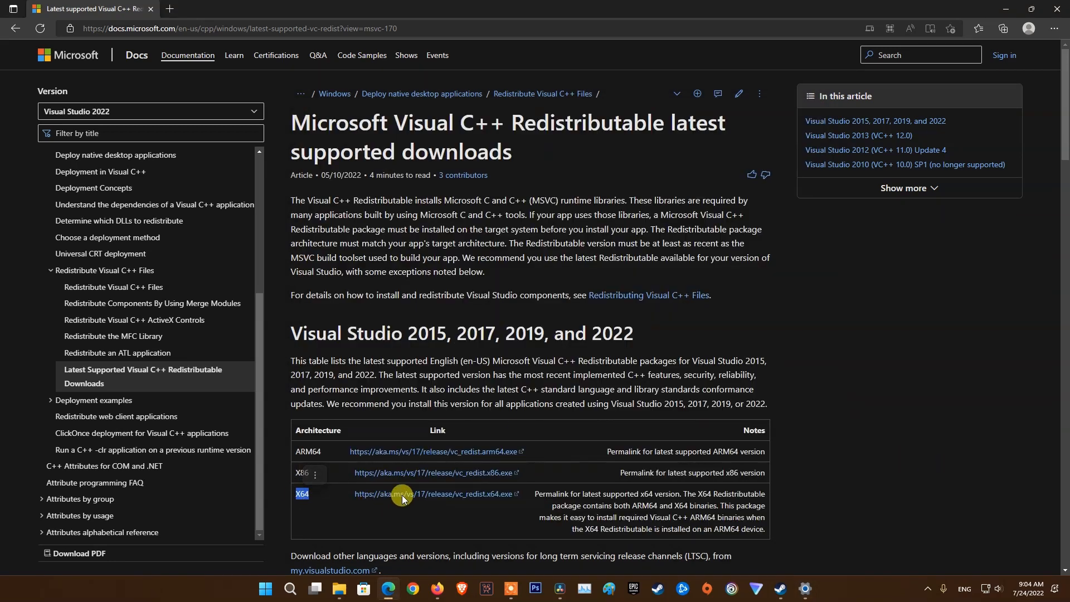
mouse_move(474, 499)
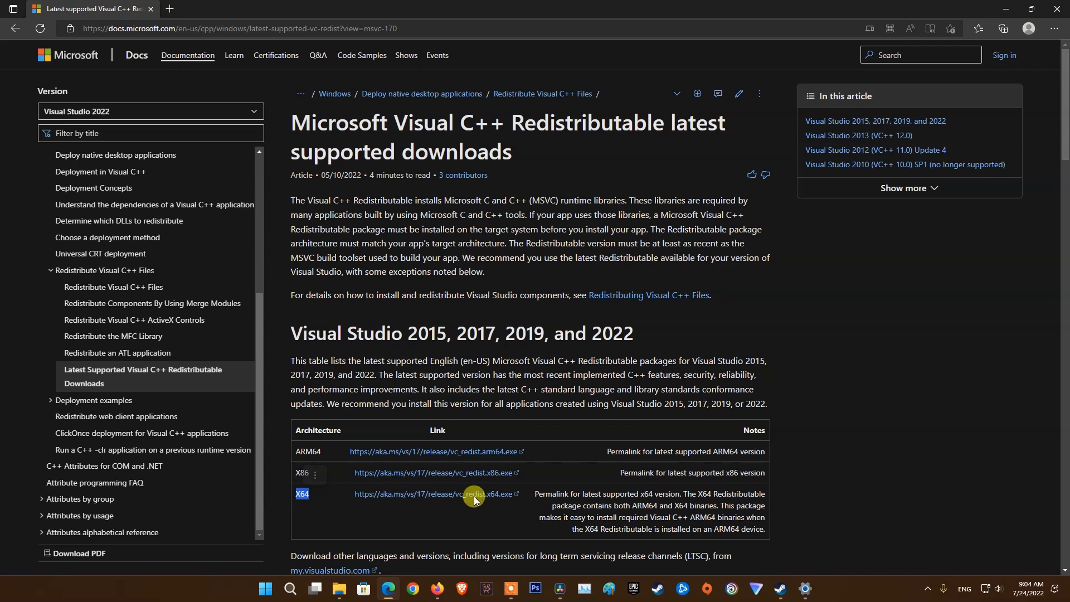
mouse_move(469, 497)
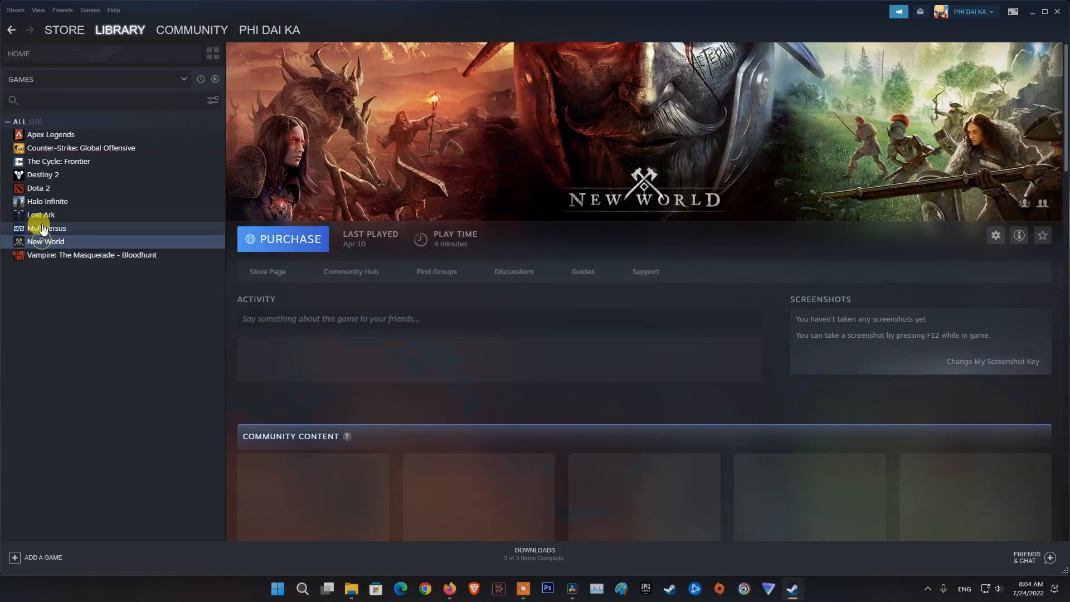
- Bring up MultiVersus's Manage options in the Steam library to uninstall it
right_click(47, 228)
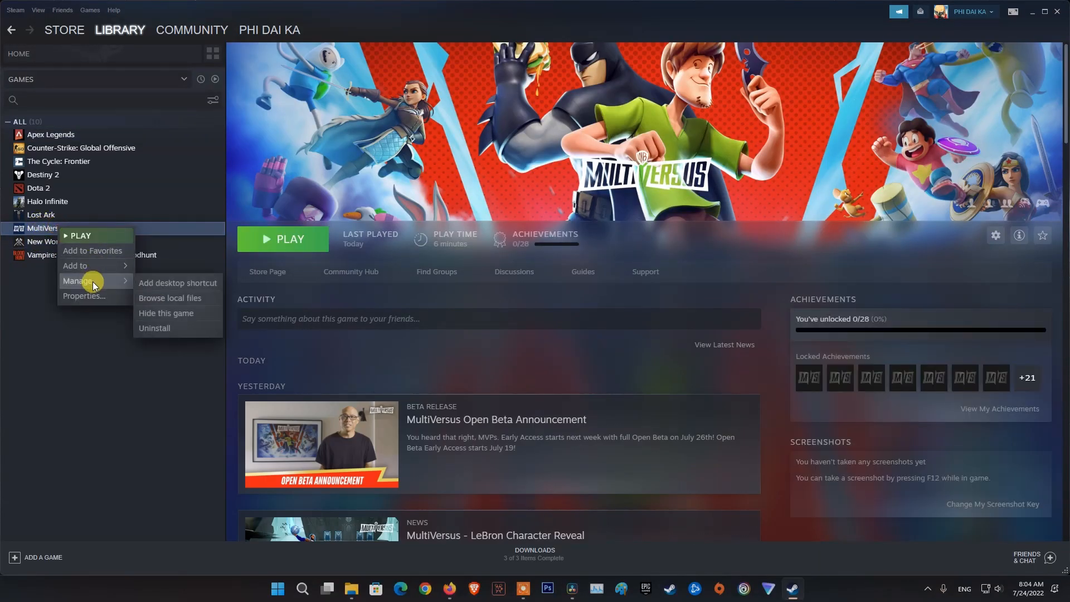
mouse_move(190, 332)
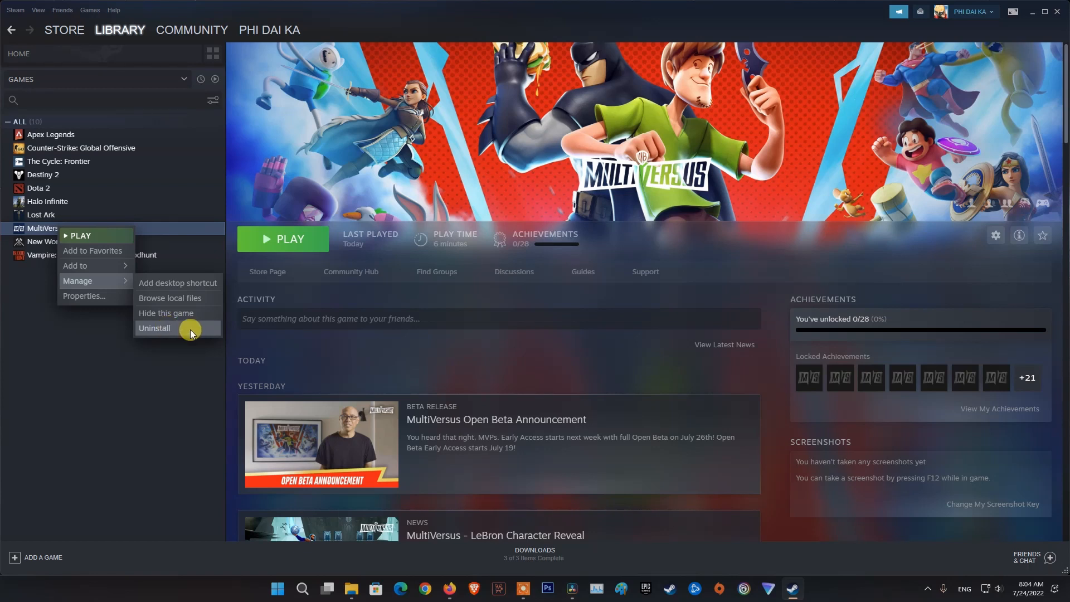